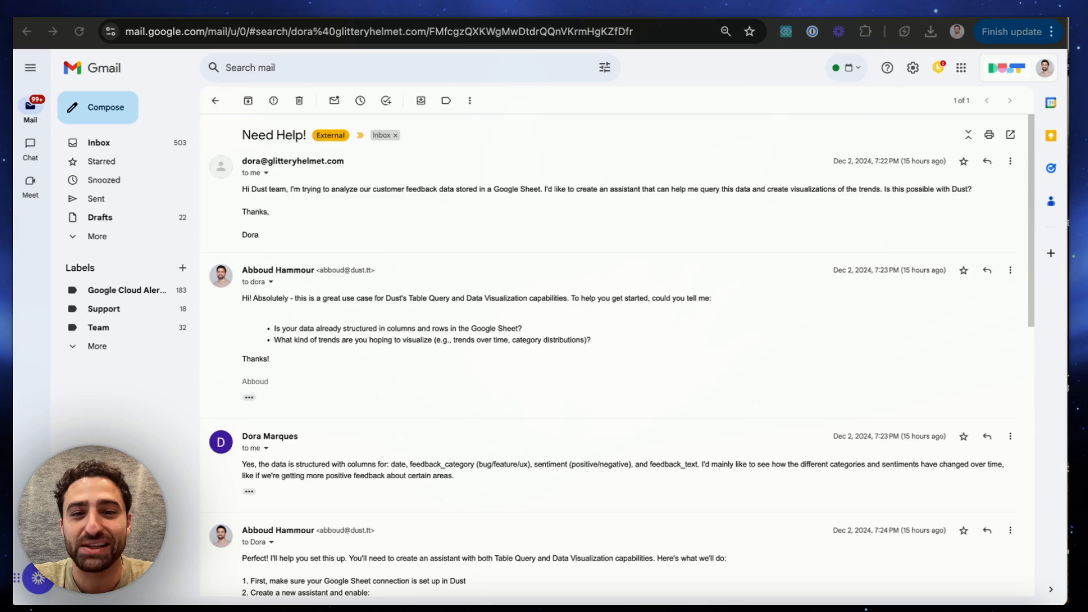
mouse_move(295, 361)
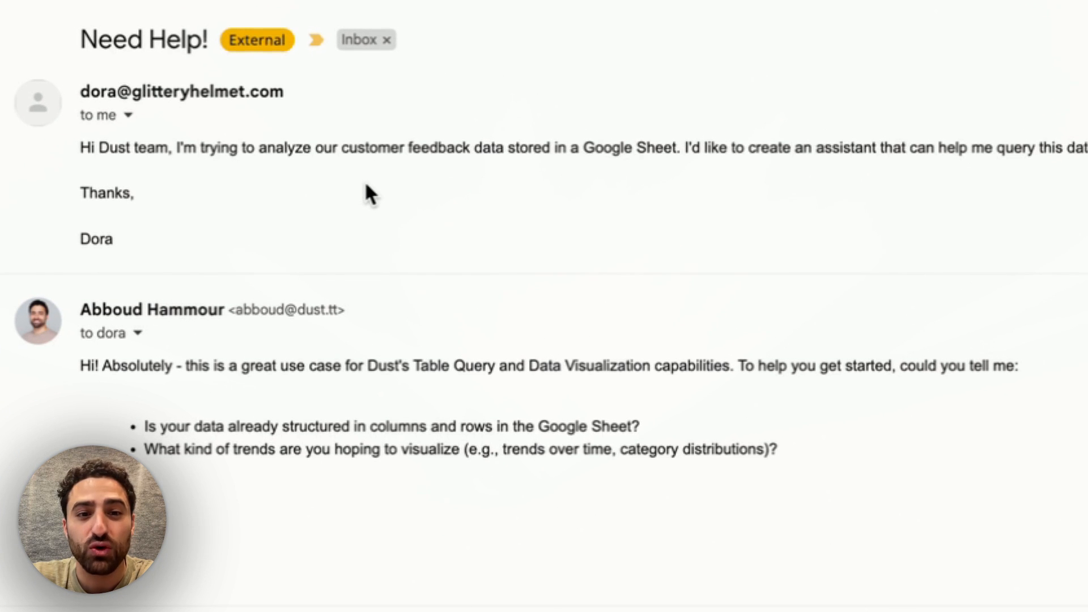
mouse_move(517, 179)
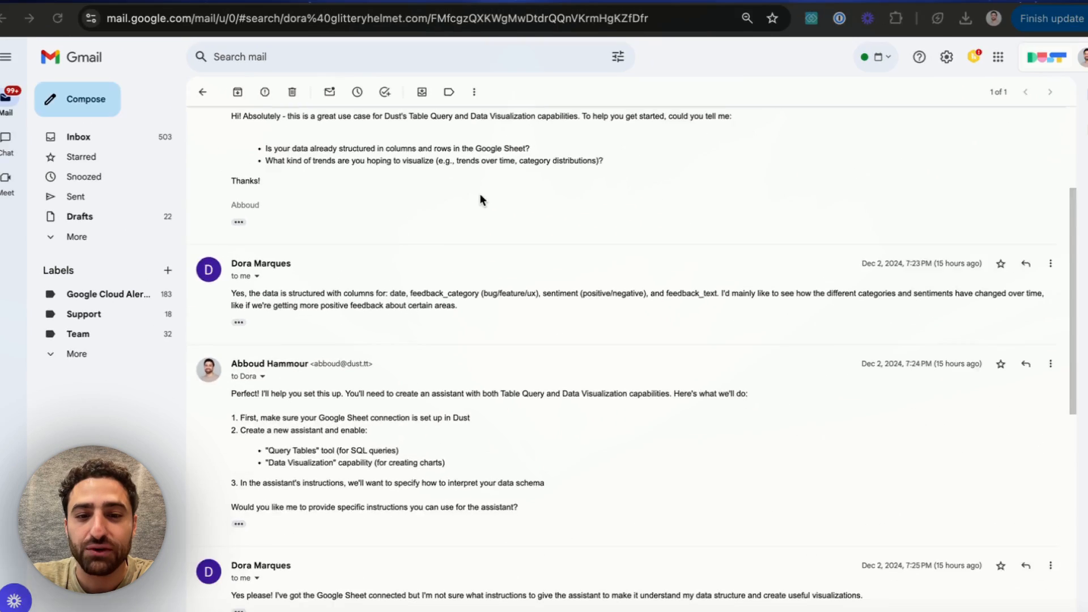
scroll(down, 3)
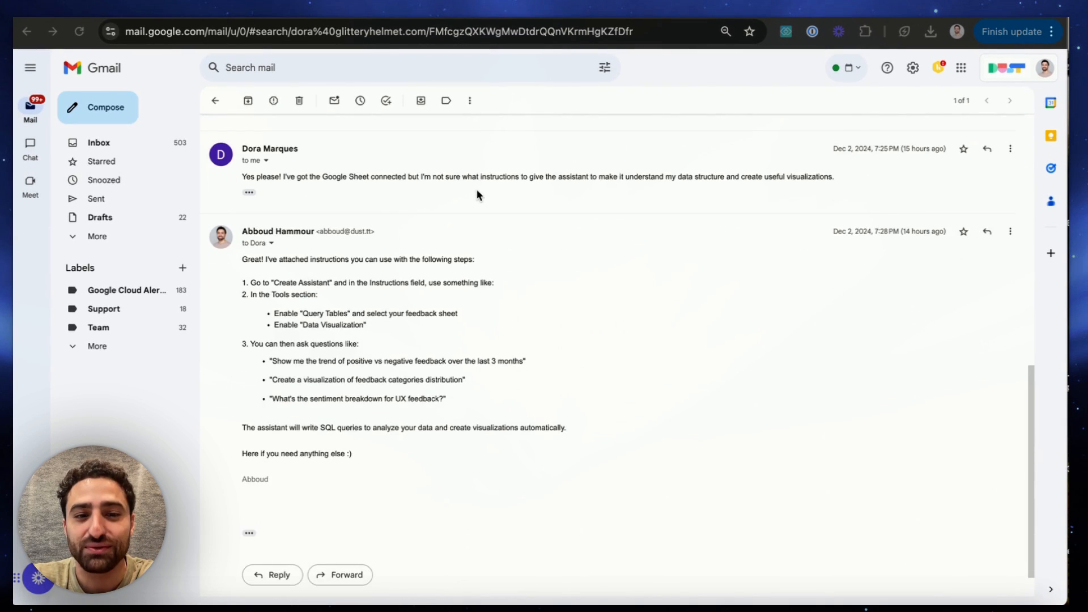
scroll(down, 3)
text(@Docb)
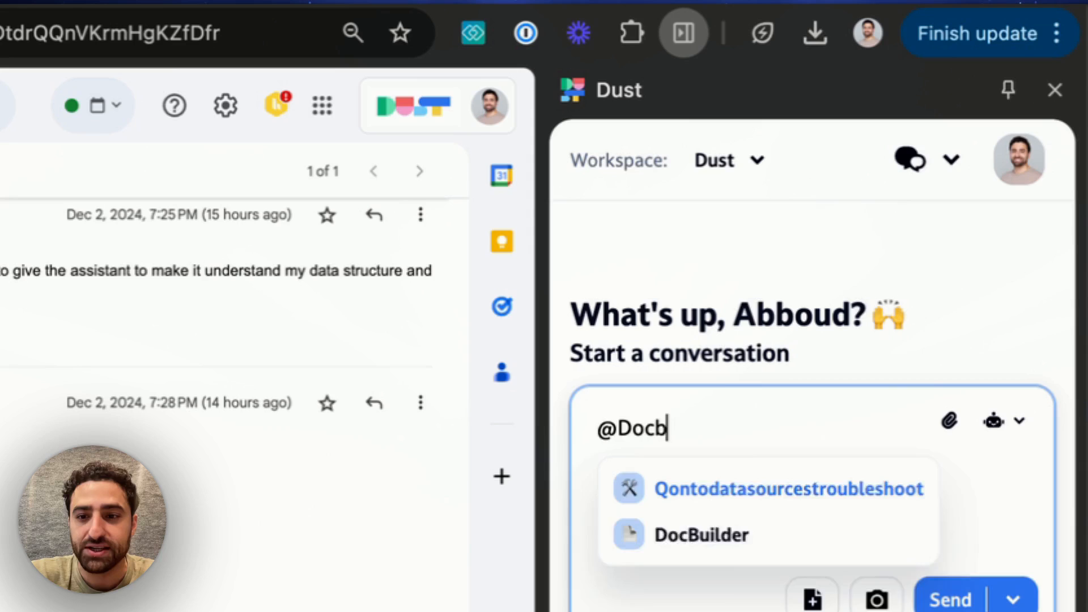
click(700, 534)
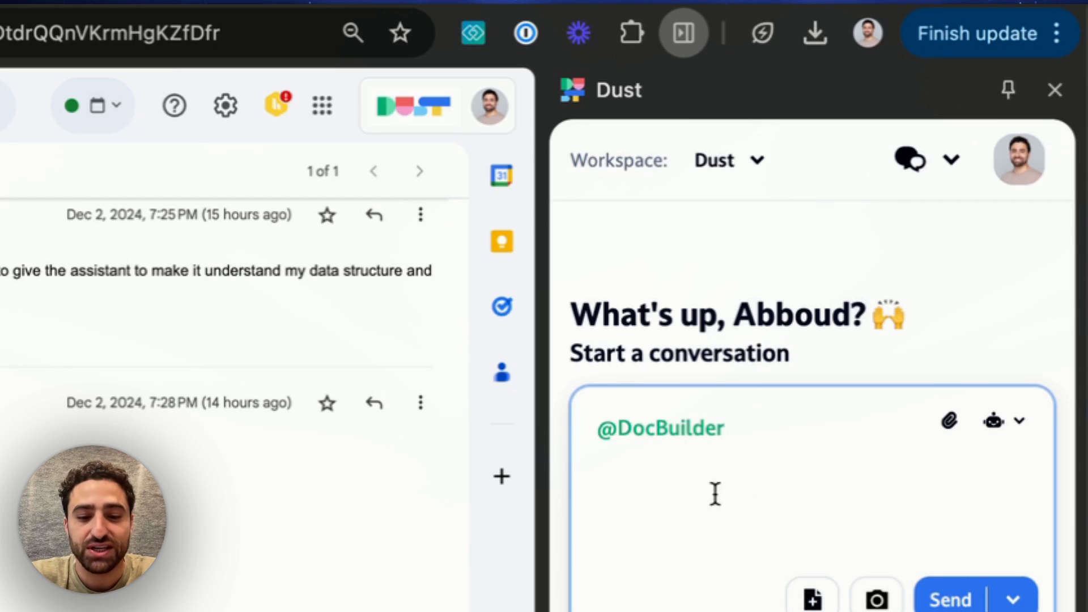
text(Can you help me bu)
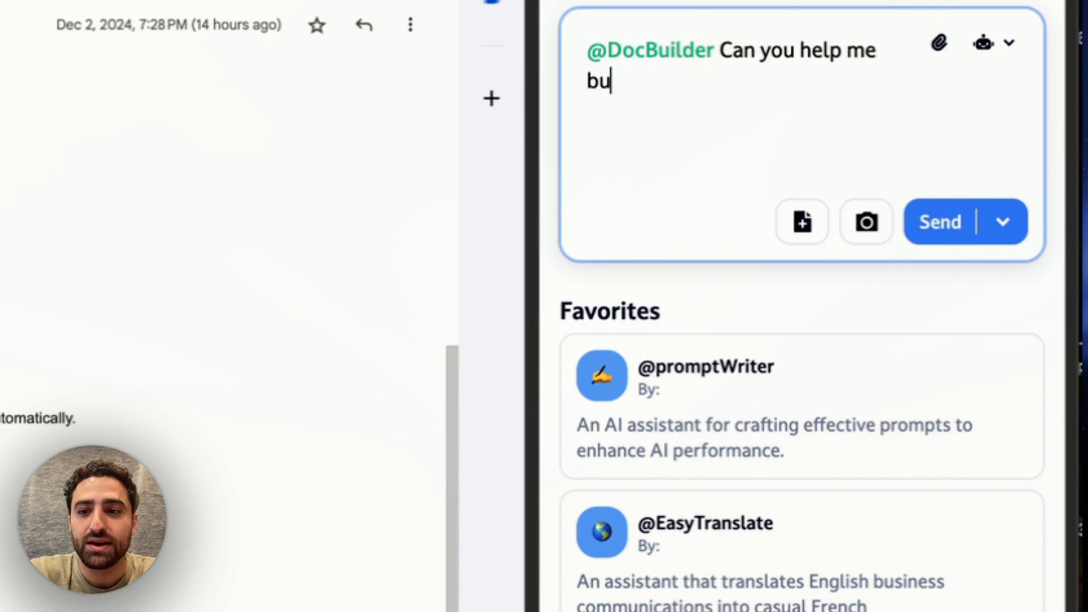
text(ild a page in our docs for this ticket)
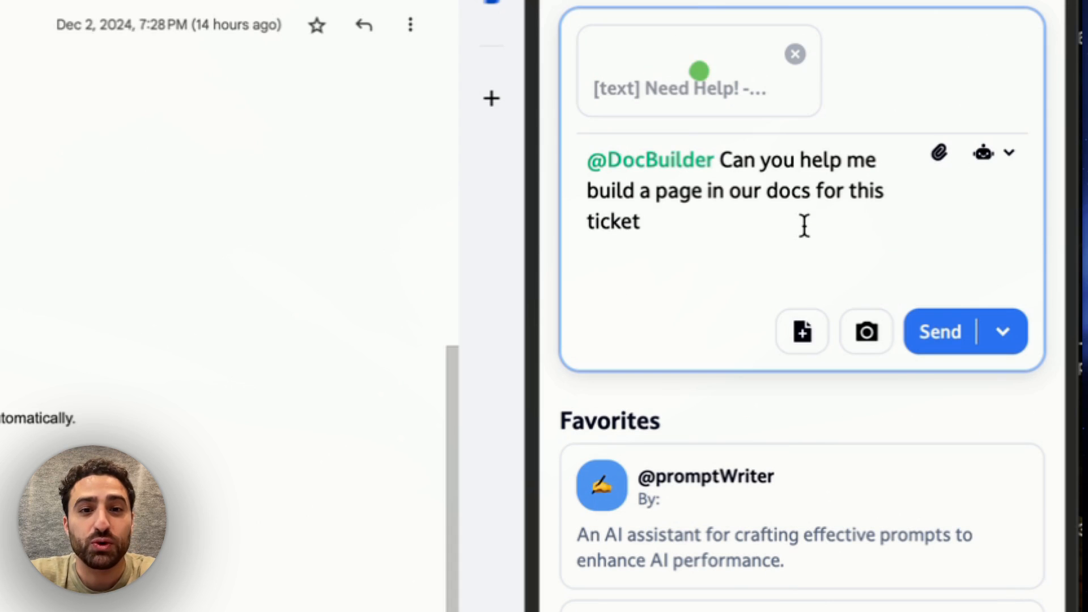
click(938, 331)
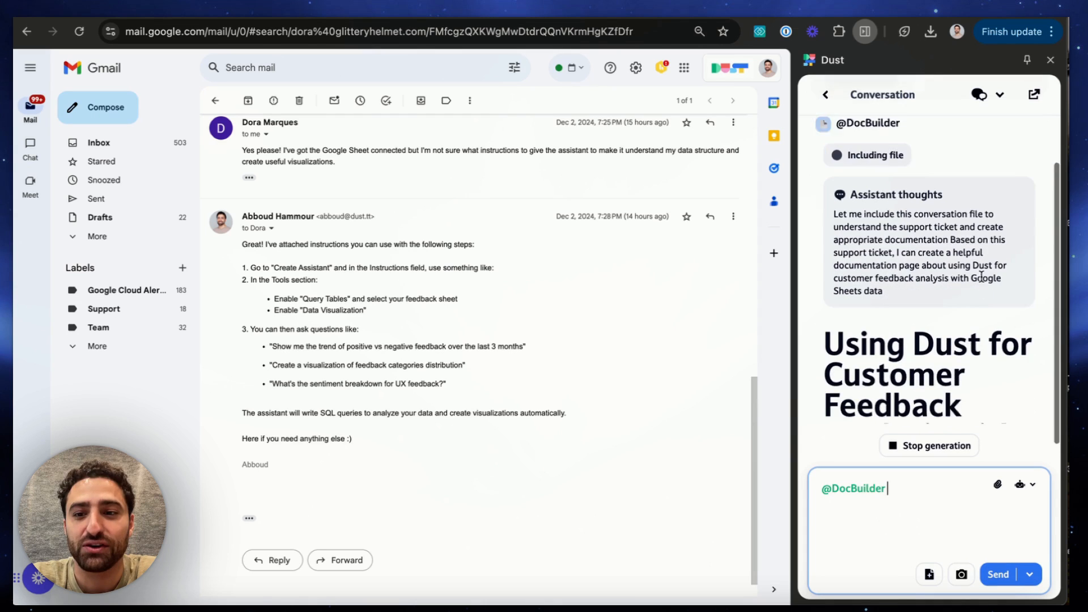
Step: Scroll down as DocBuilder streams the 'Using Dust for Customer Feedback' page
scroll(down, 3)
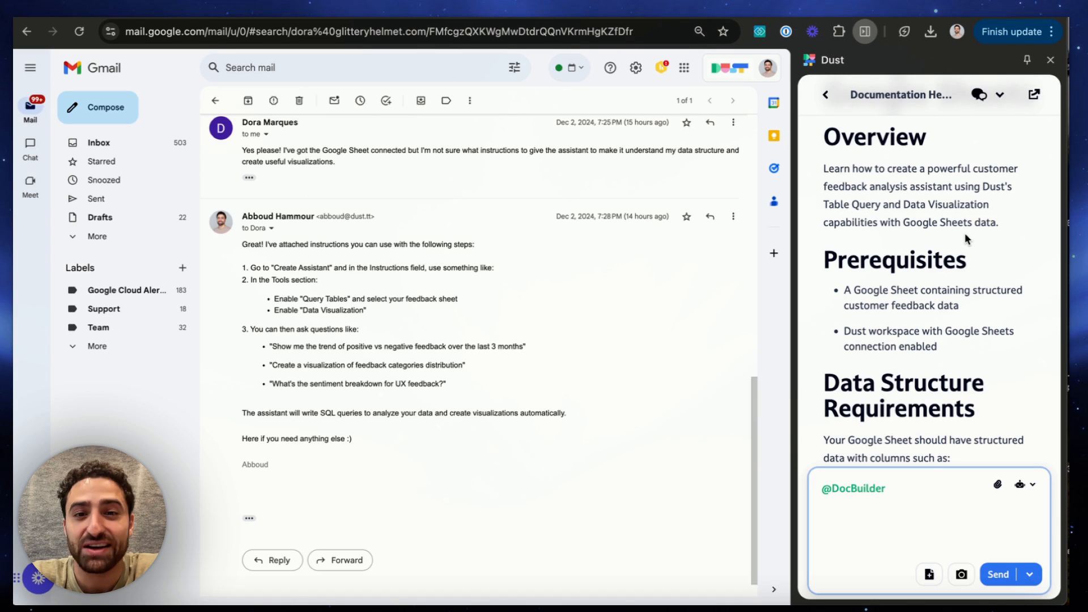
Step: Review the finished page's Overview, Prerequisites and Data Structure Requirements sections
click(885, 489)
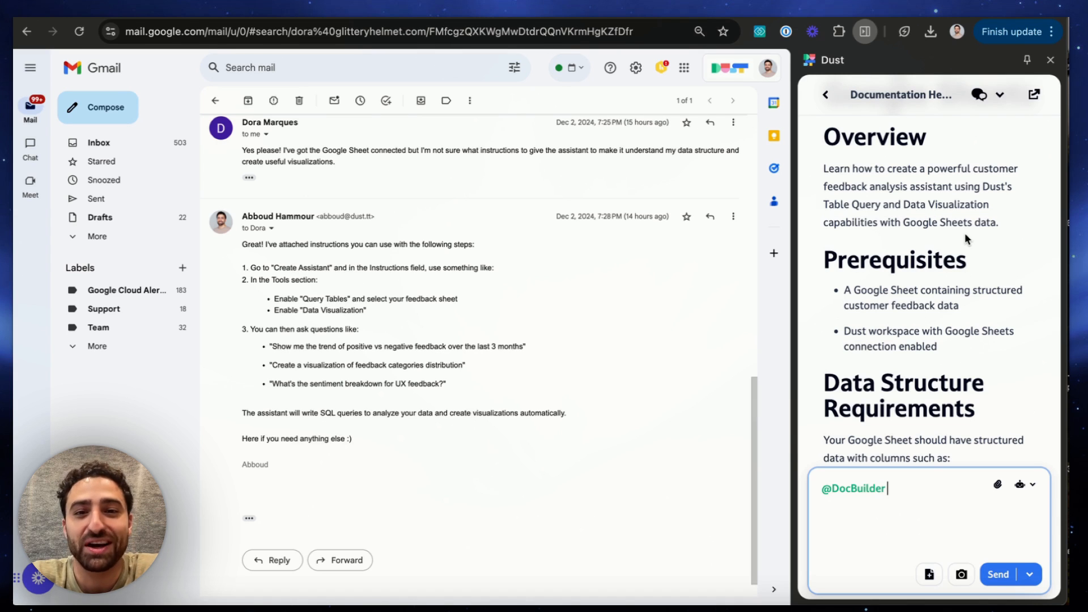
mouse_move(772, 226)
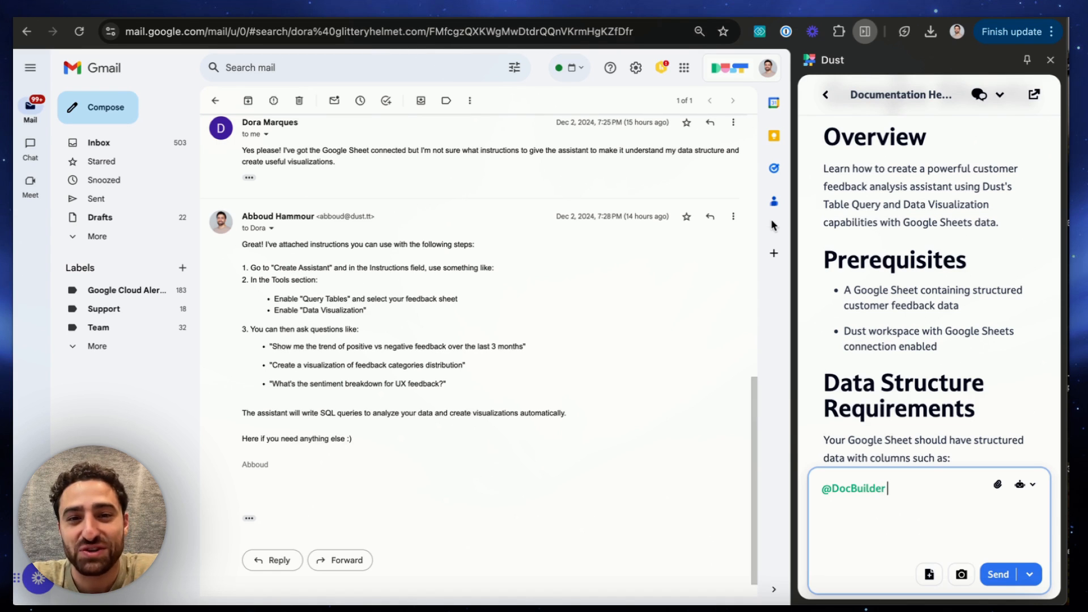
mouse_move(733, 216)
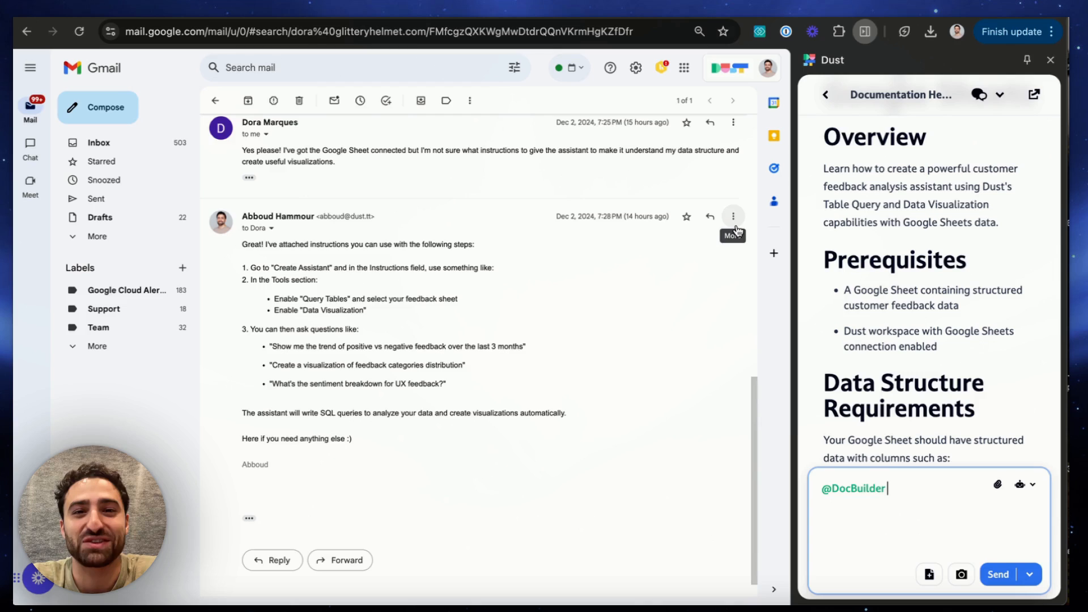